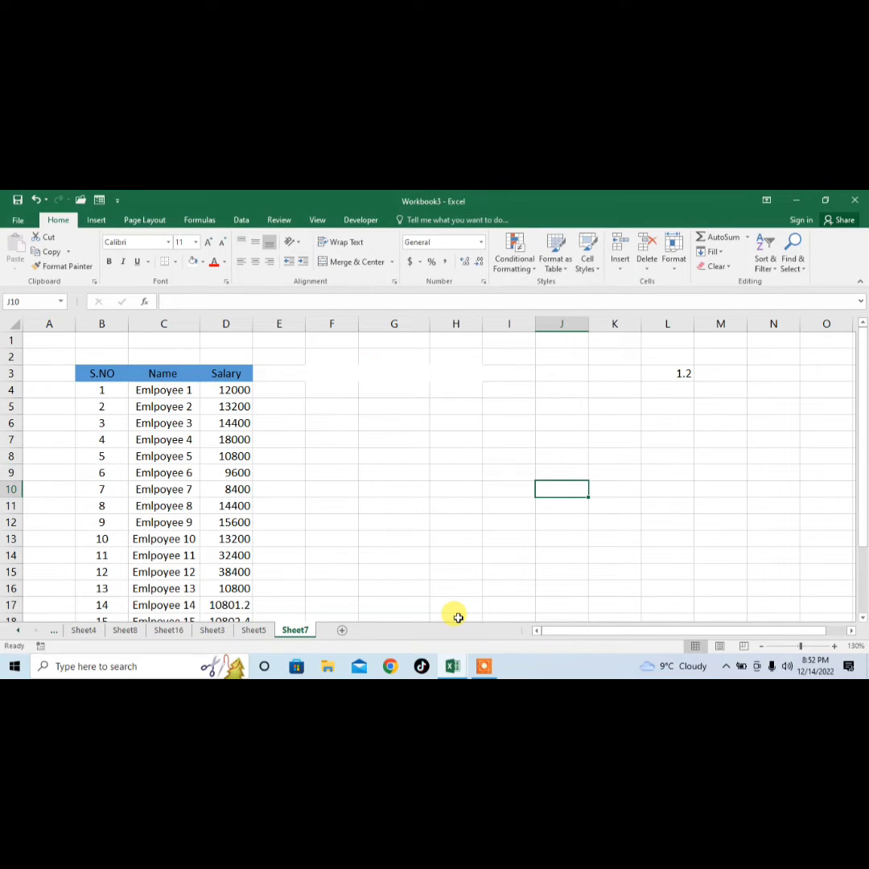
mouse_move(846, 445)
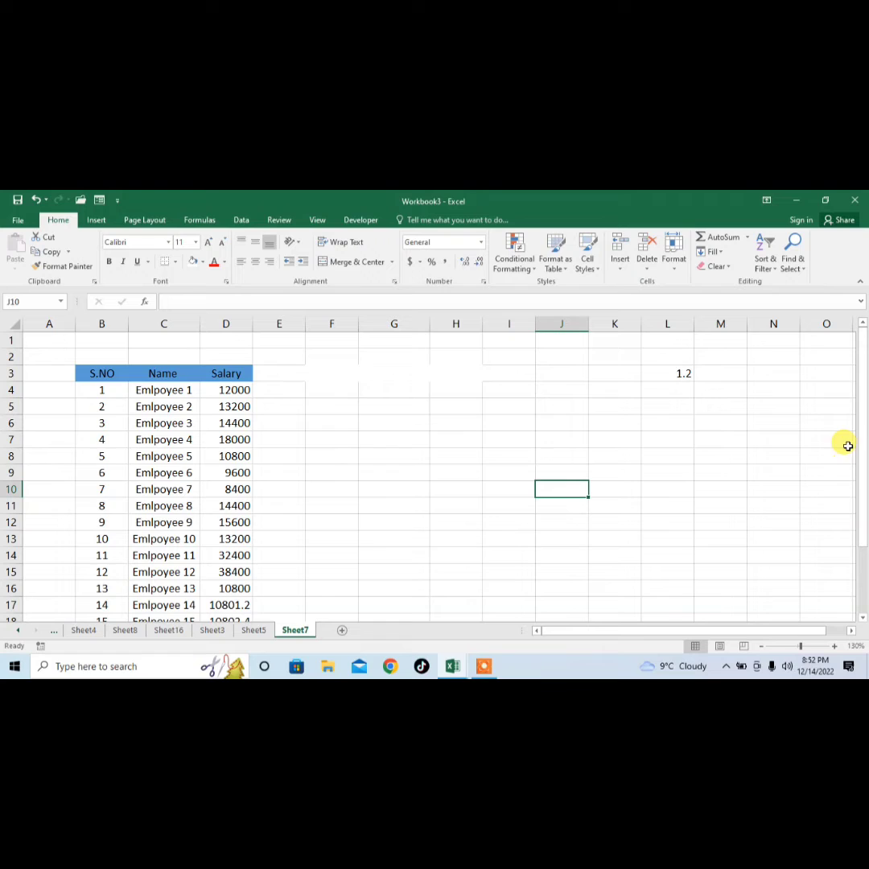
mouse_move(85, 377)
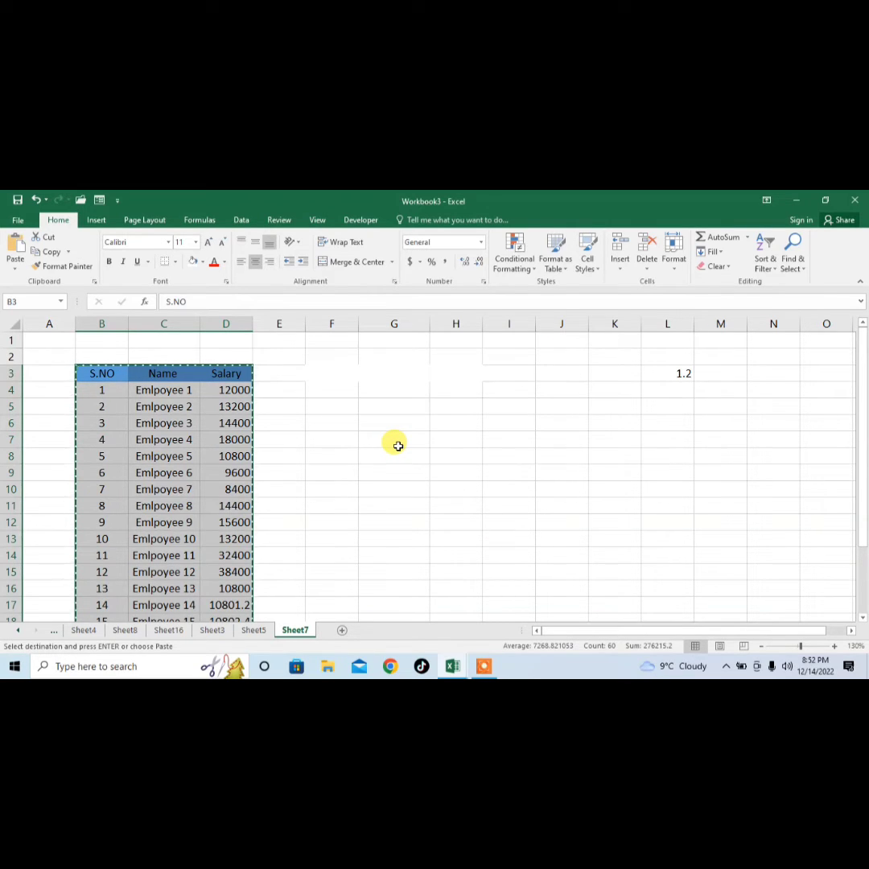
Open Paste Special for the copied employee table at cell G7
click(394, 439)
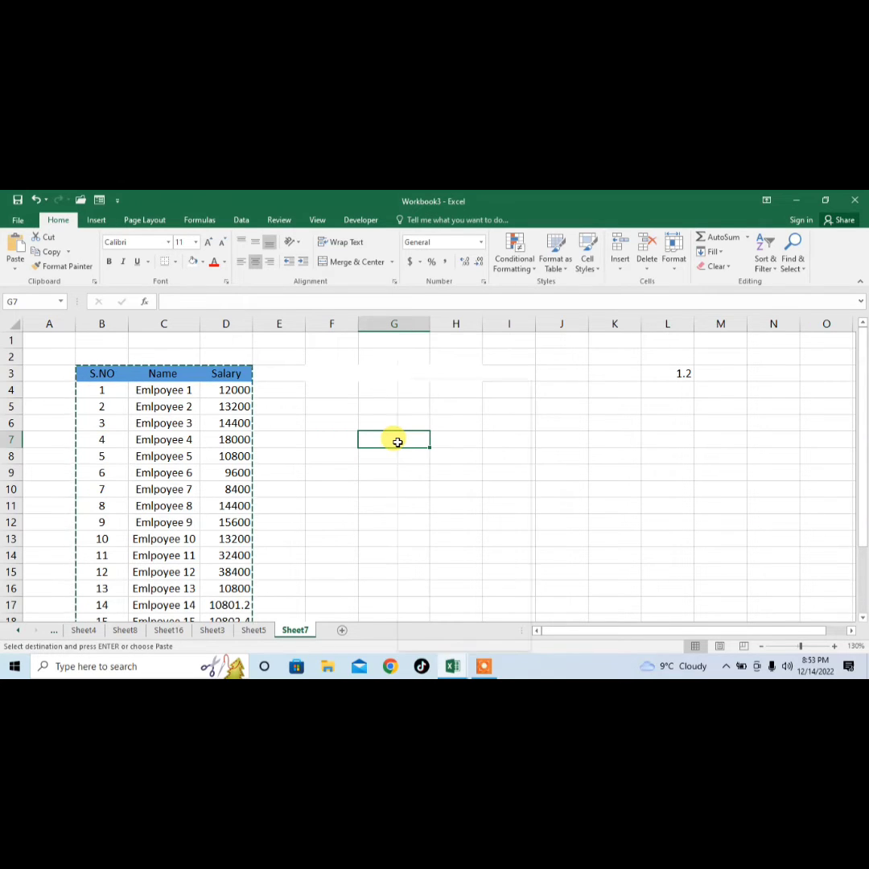
right_click(393, 439)
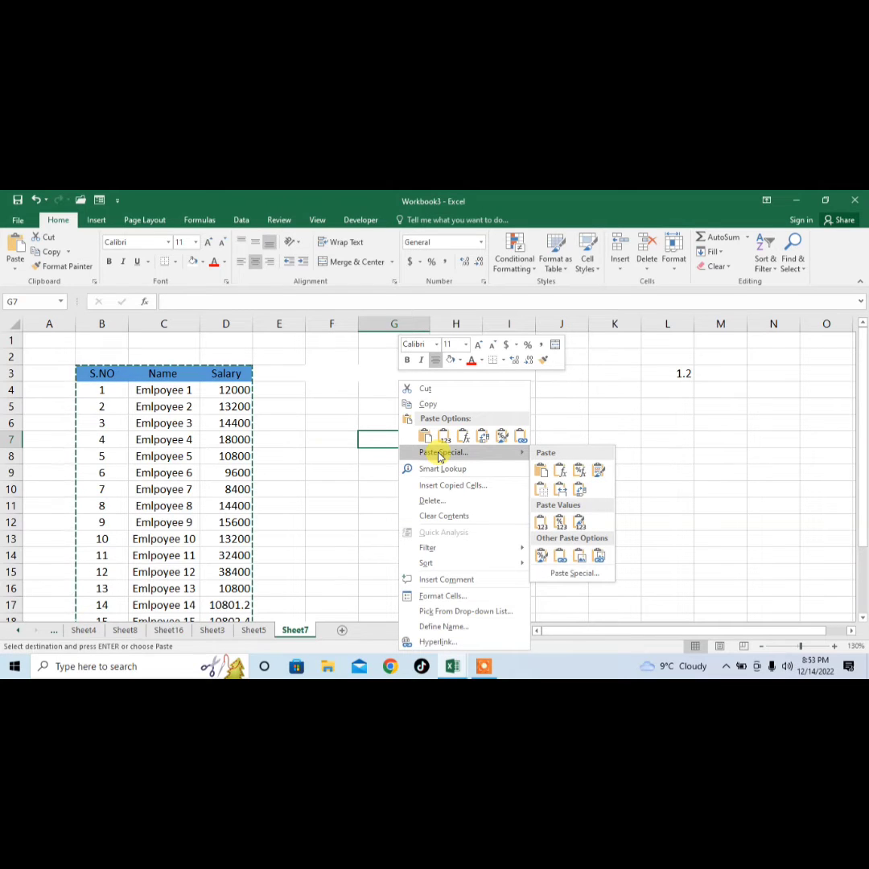
click(448, 451)
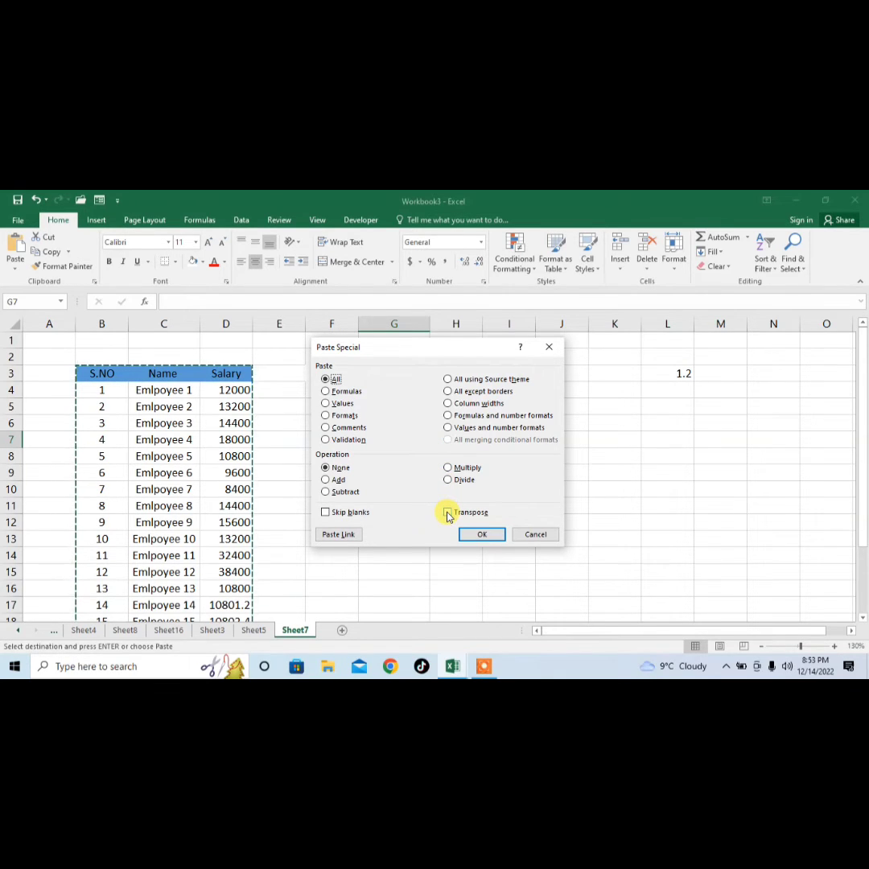
Paste the table with Transpose so S.NO, Name and Salary fill rows 7–9
click(448, 512)
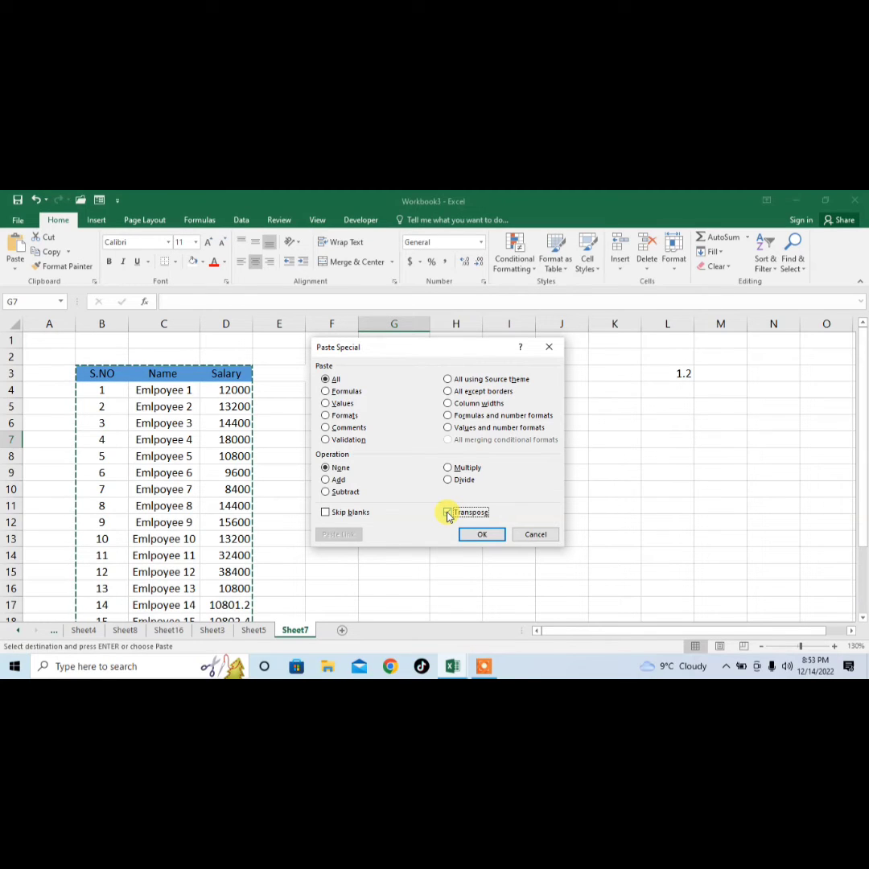
click(448, 512)
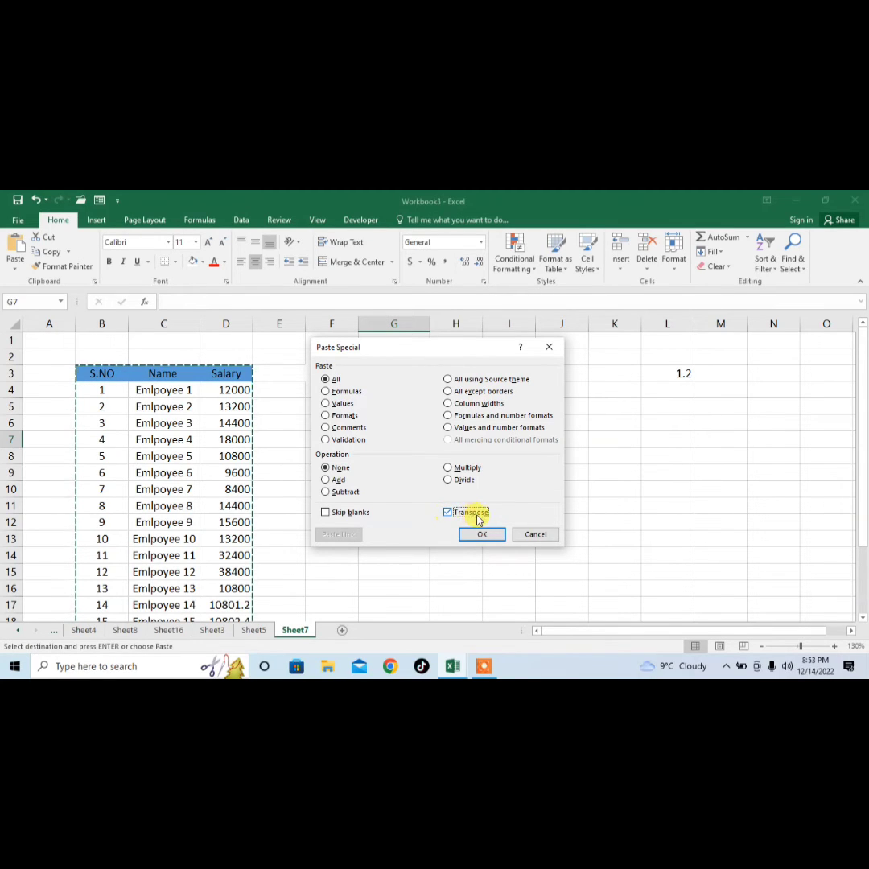
click(482, 534)
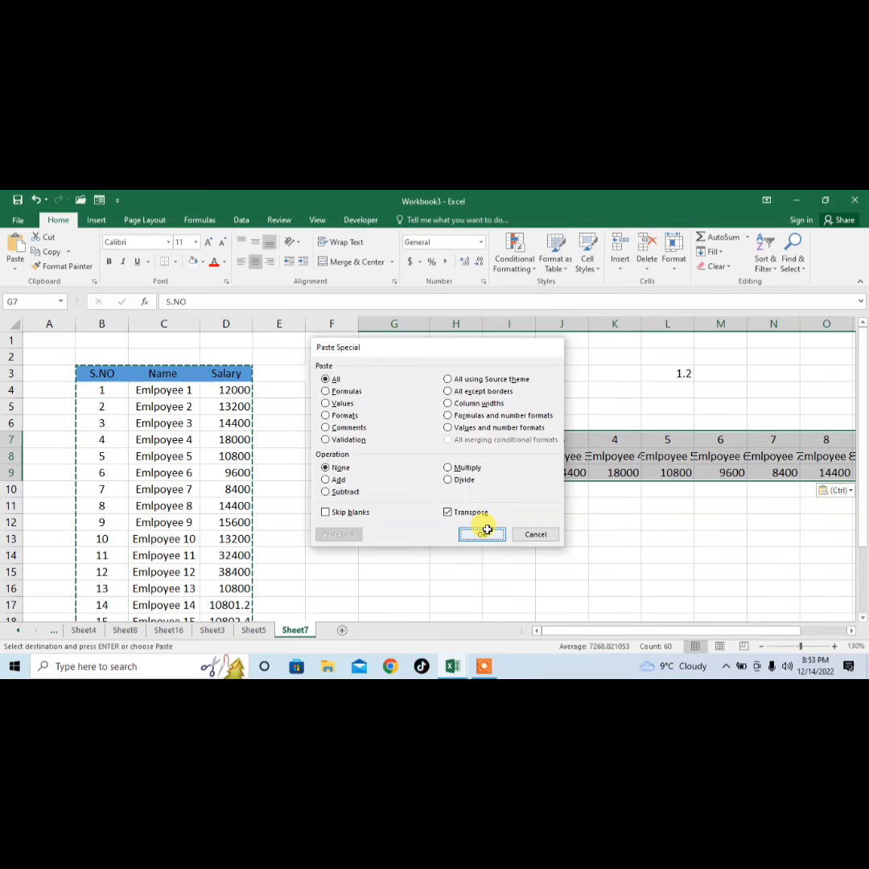
click(481, 533)
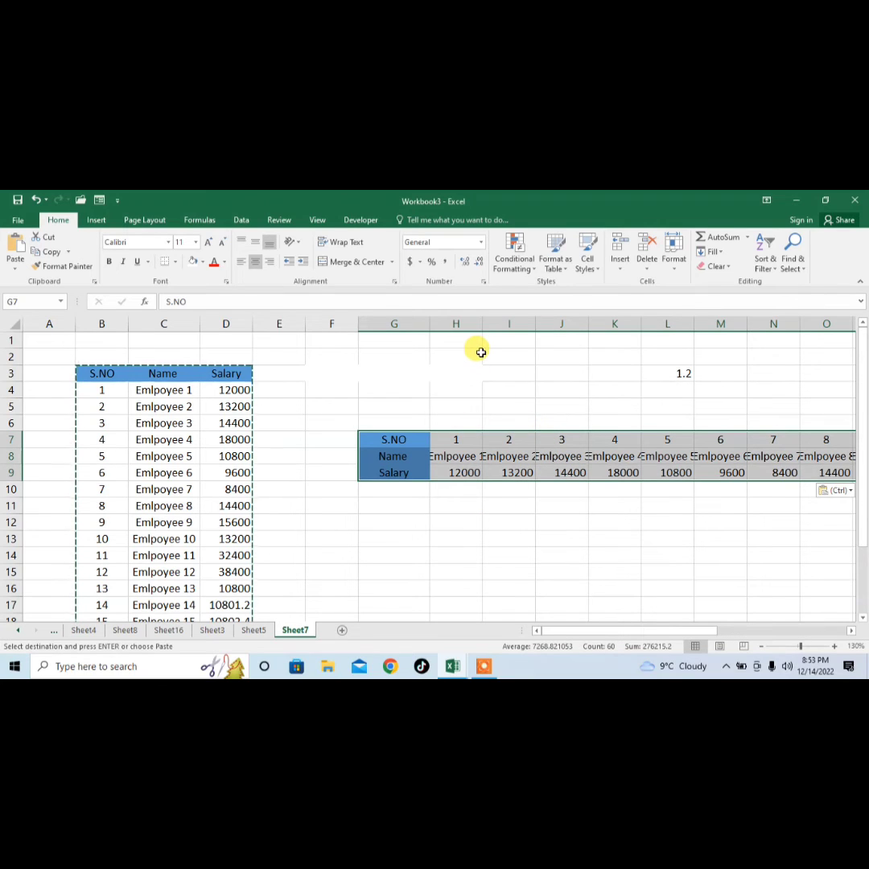
mouse_move(464, 350)
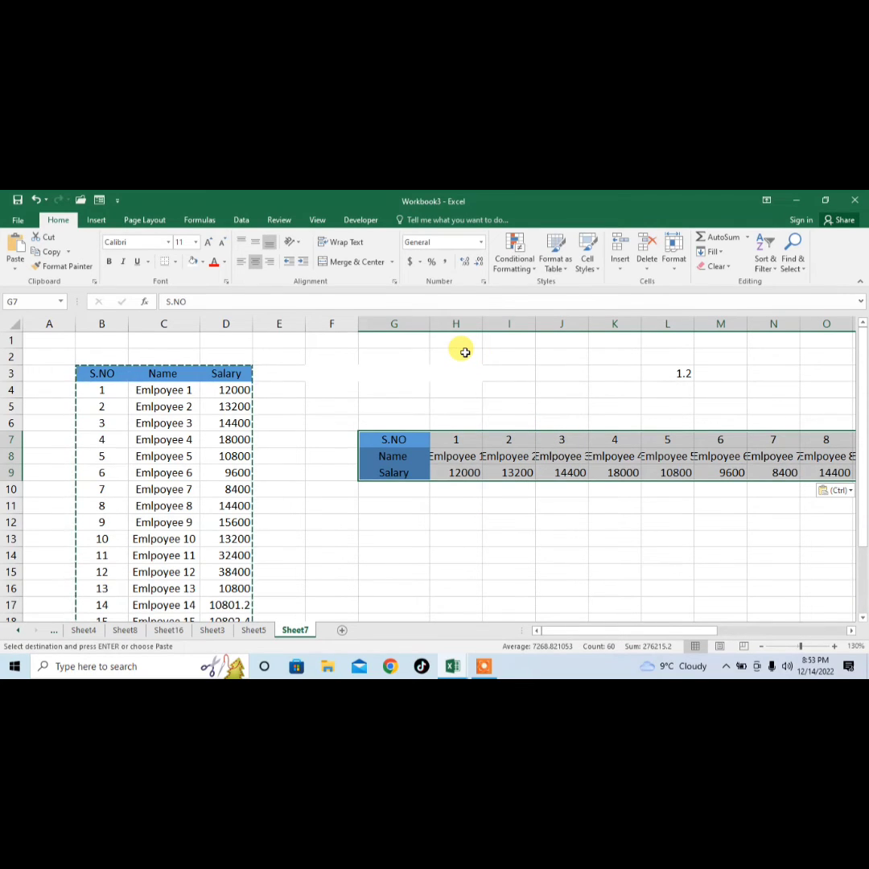
mouse_move(480, 326)
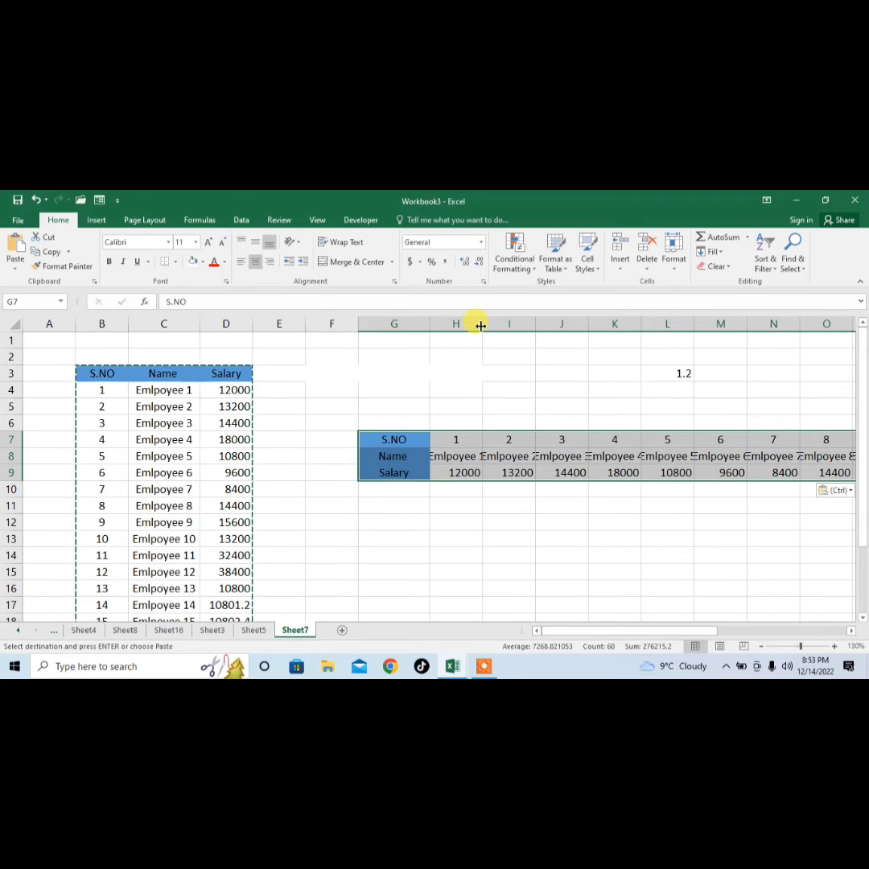